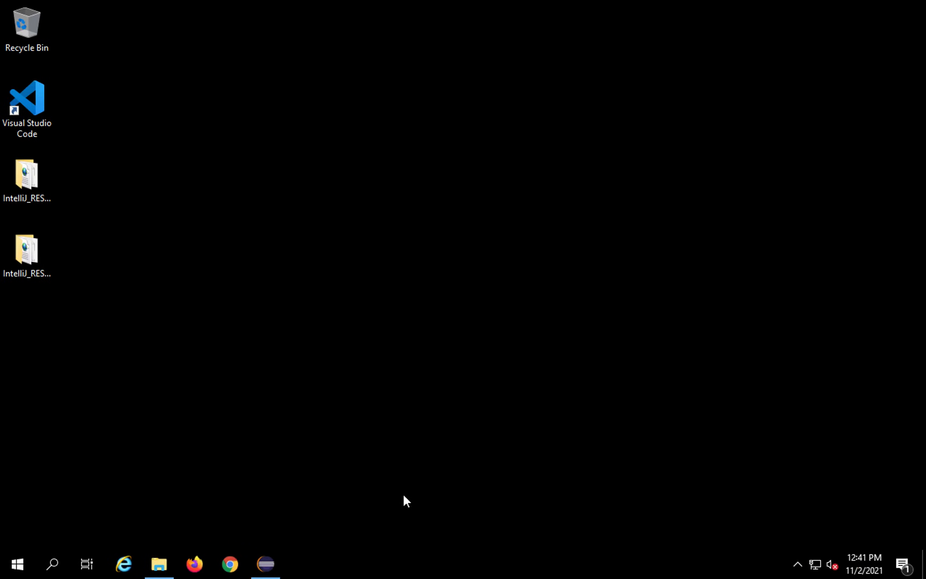
Maximize Eclipse and select the test package under Selenium4Project > src/test/java.
click(265, 564)
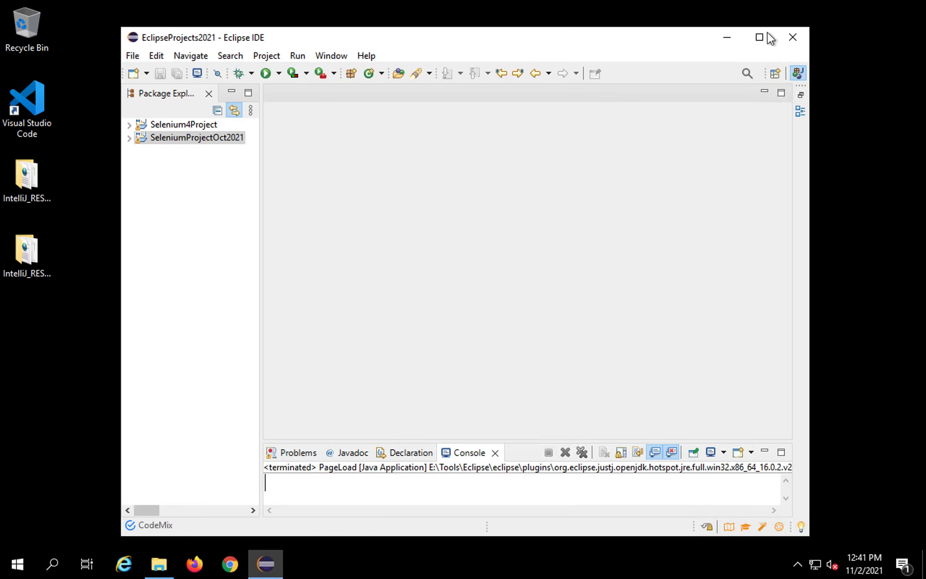
click(760, 38)
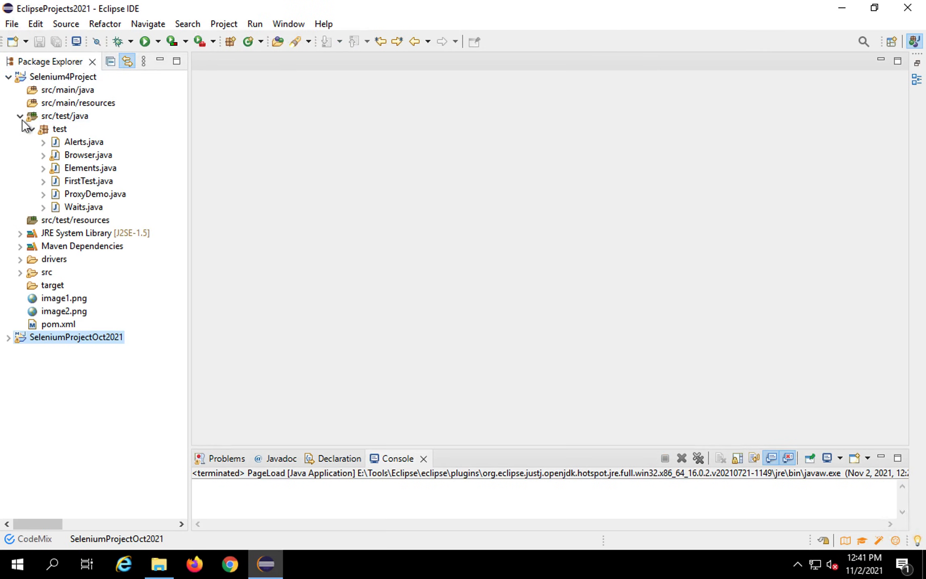
click(59, 129)
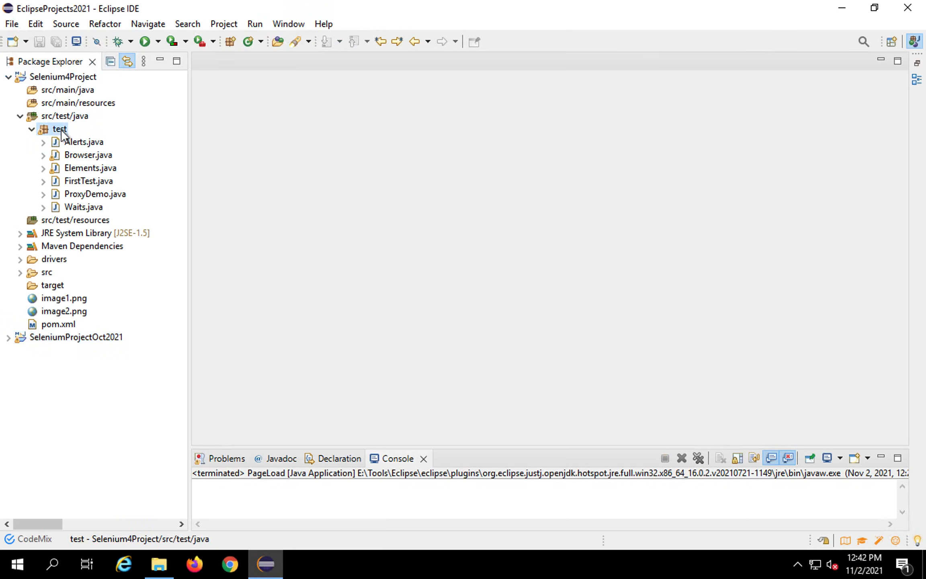
Add a new Java class PageLoadingDemo to the test package via New > Class.
right_click(60, 130)
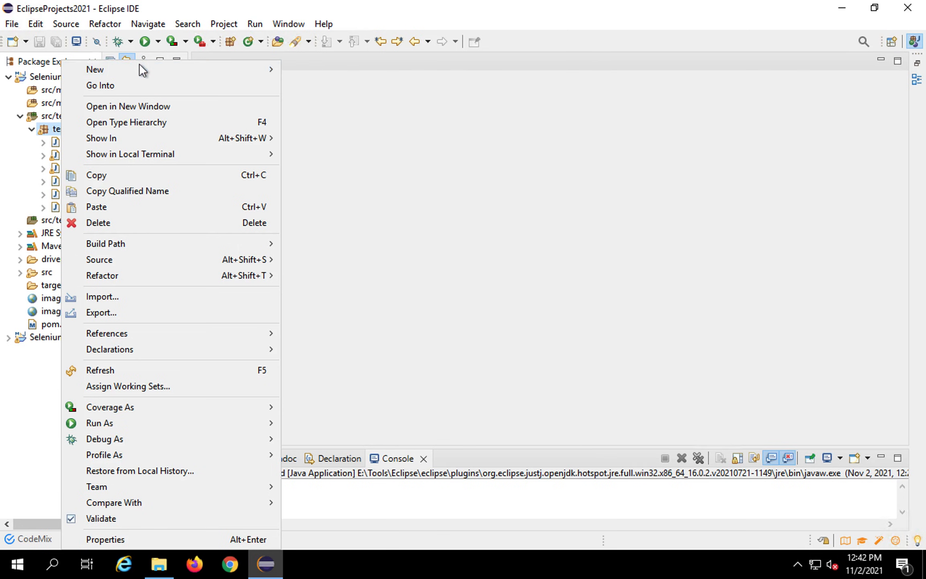
mouse_move(95, 69)
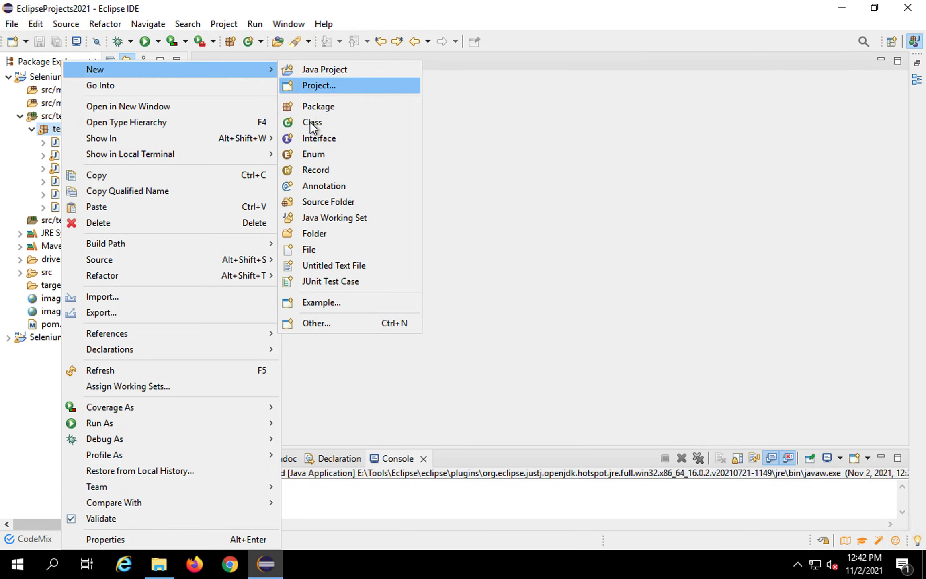
click(312, 123)
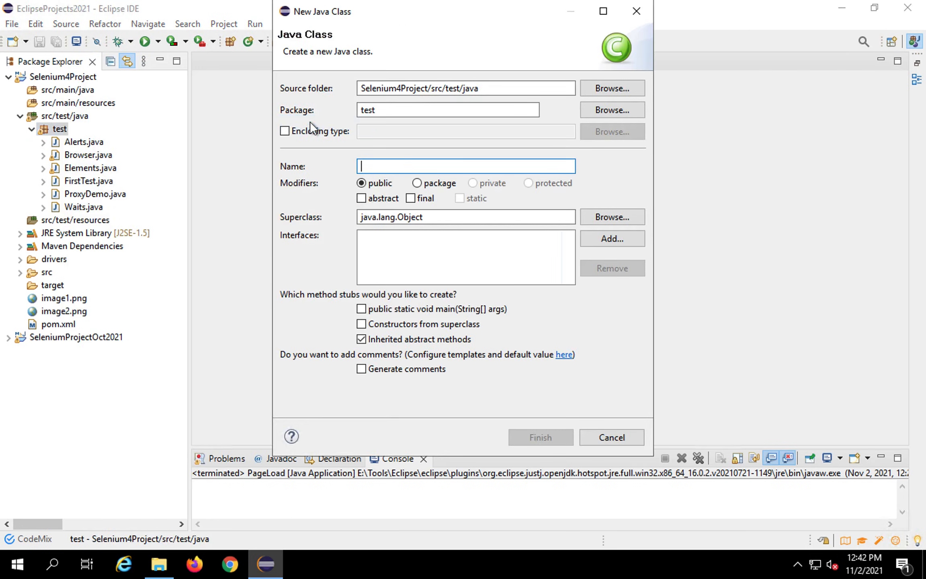
text(PageLoad)
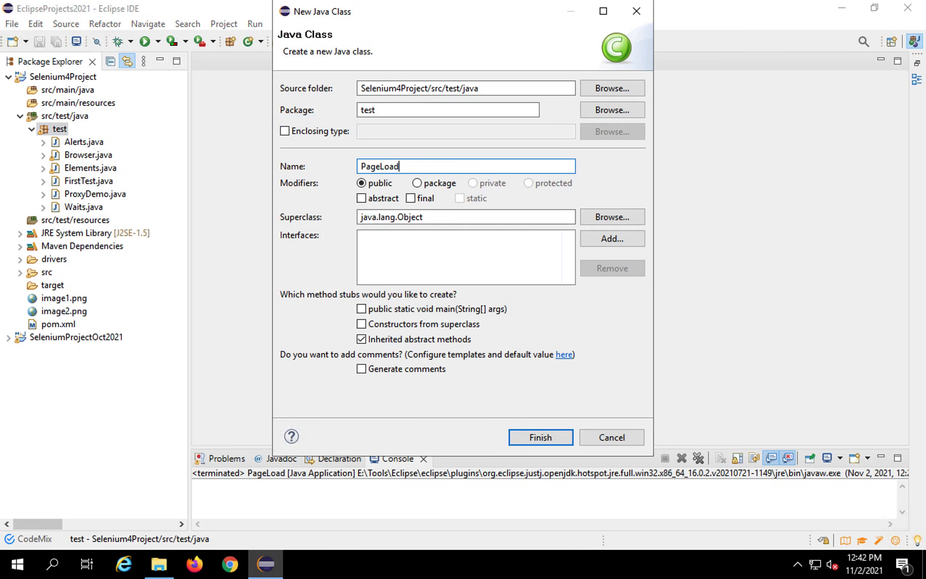
text(ingDemo)
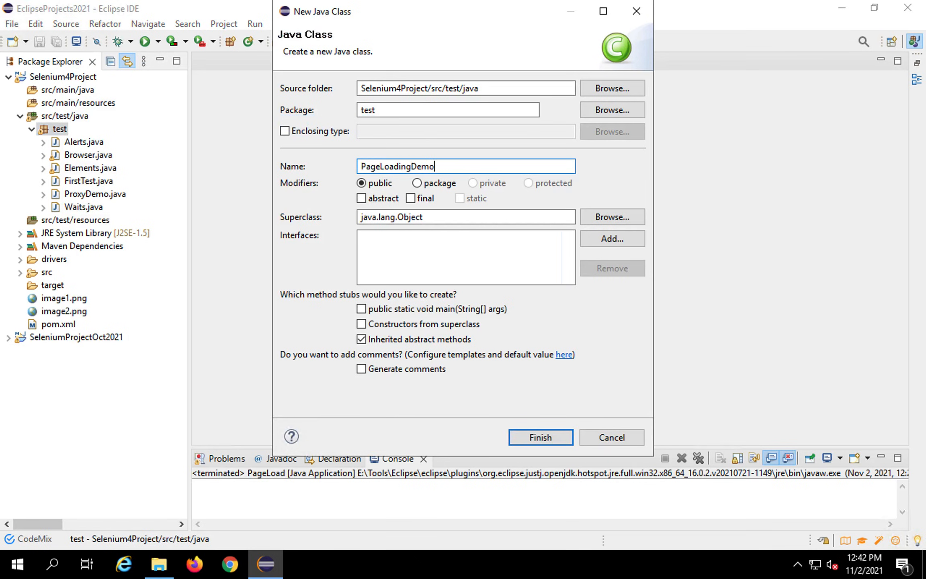
click(538, 437)
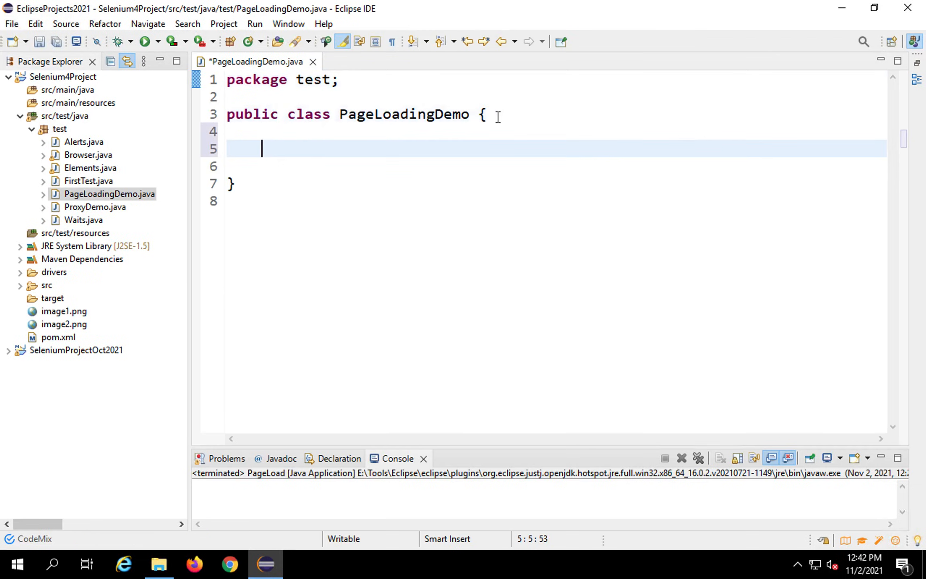
Insert an empty public static void main method from the main template and save.
text(main)
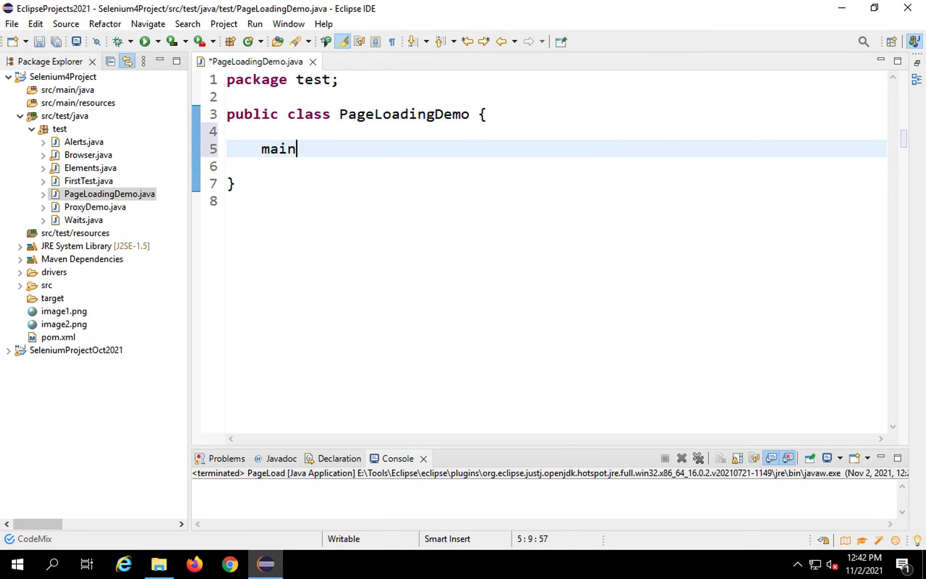
key(ctrl+space)
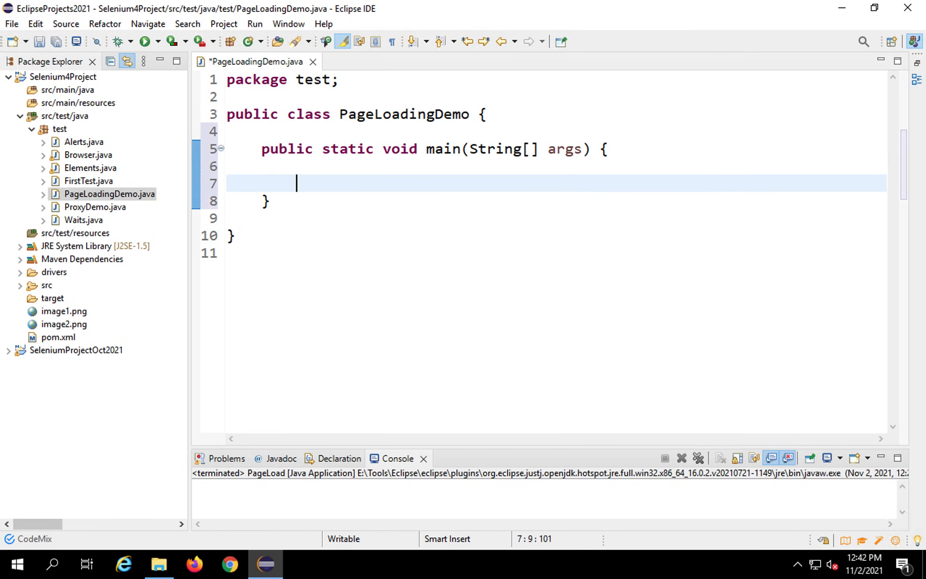
key(ctrl+s)
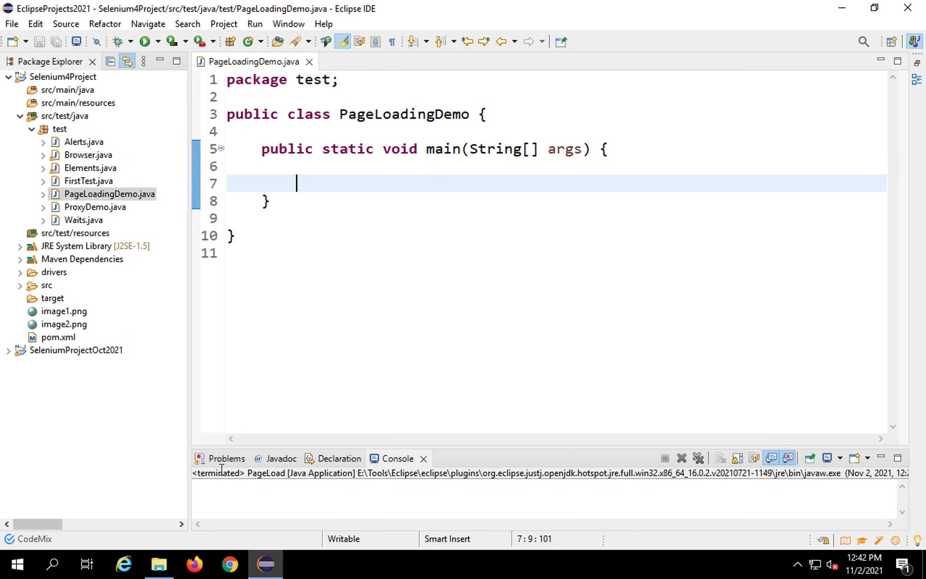
mouse_move(287, 235)
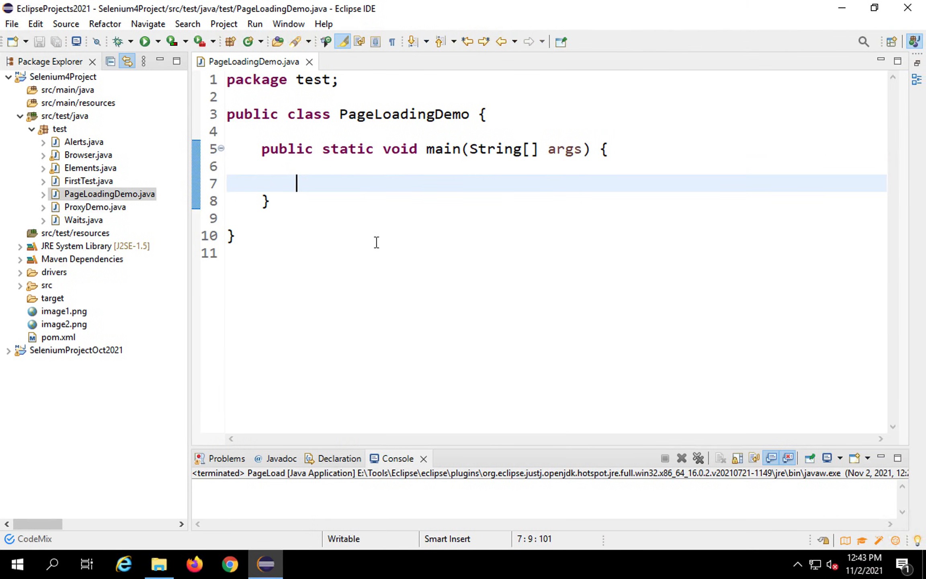
Declare ChromeOptions options = new ChromeOptions(); in main with the ChromeOptions import.
text(Chrome)
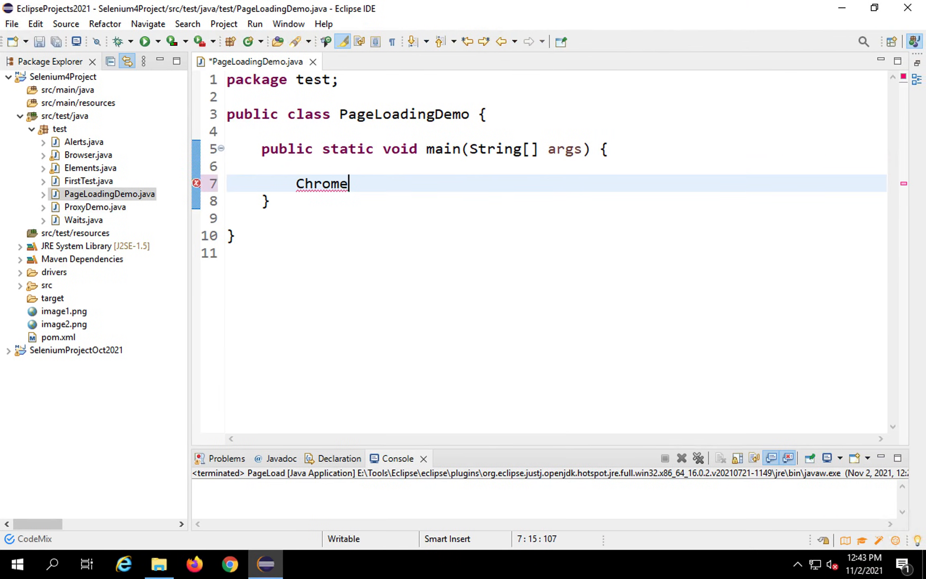
text(Op)
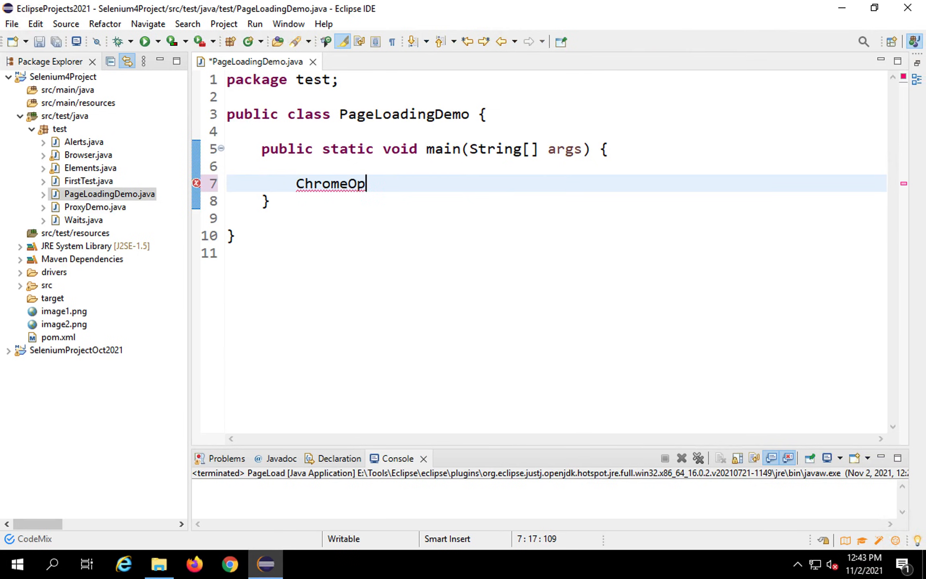
text(tions)
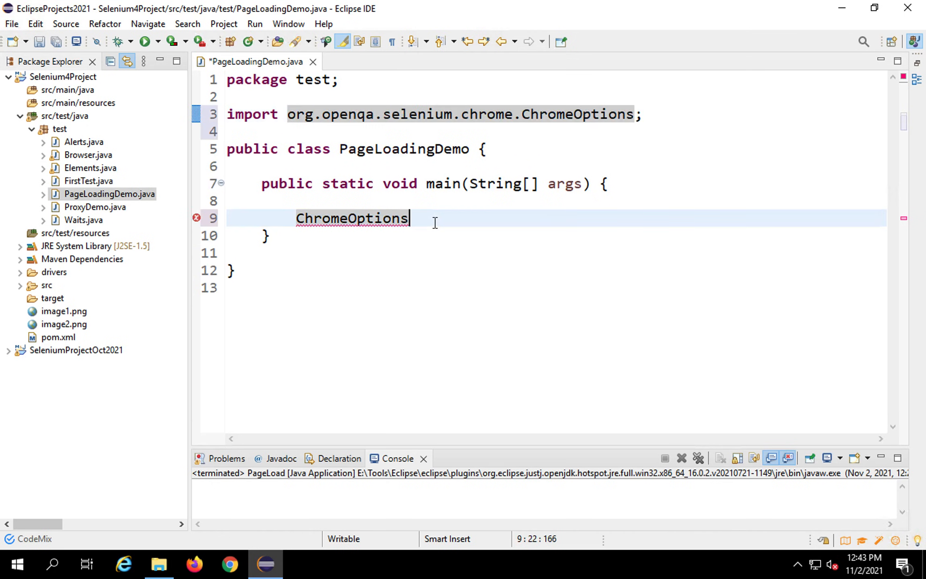
text(o)
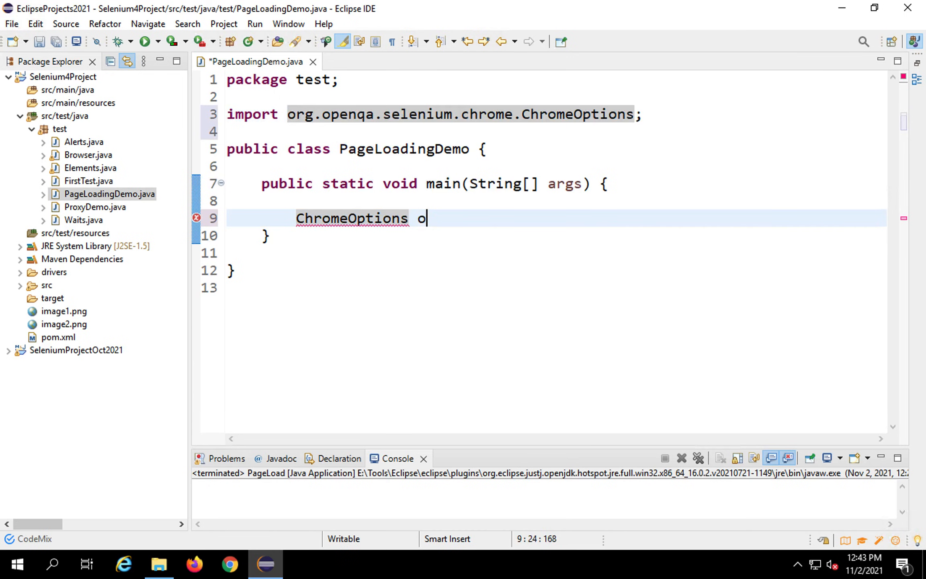
text(ptions)
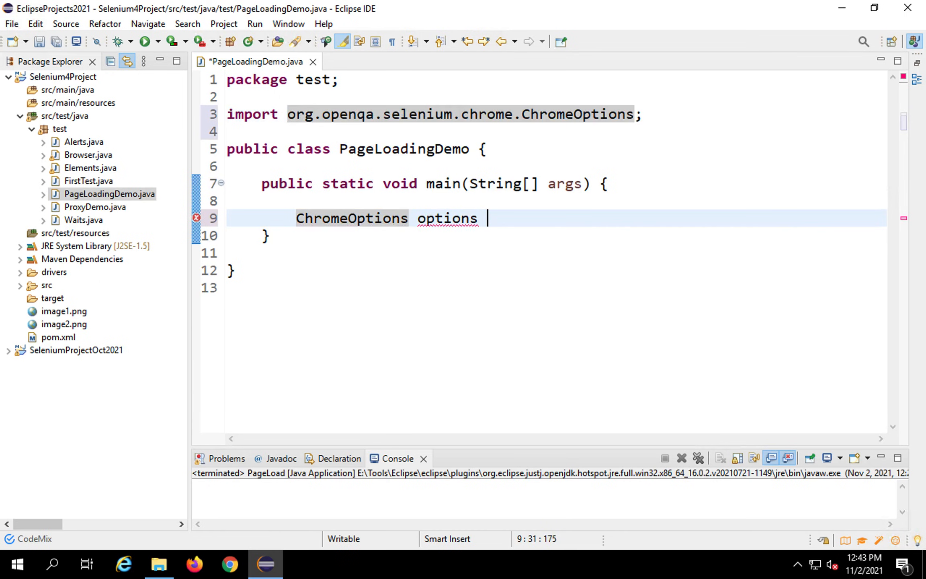
text(= new ChromeOptions();)
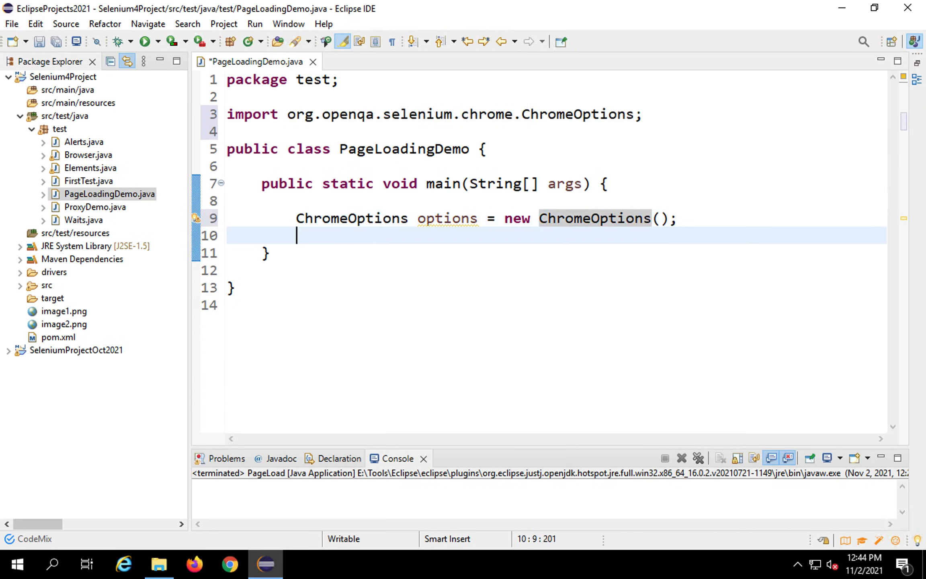
double_click(595, 218)
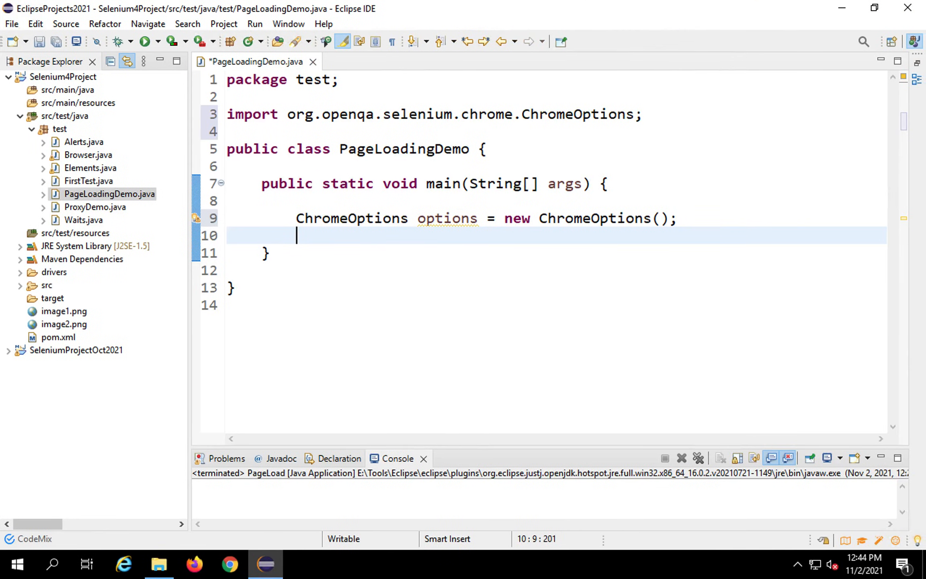
Add options.setPageLoadStrategy(PageLoadStrategy.NORMAL) with the PageLoadStrategy import.
text(options)
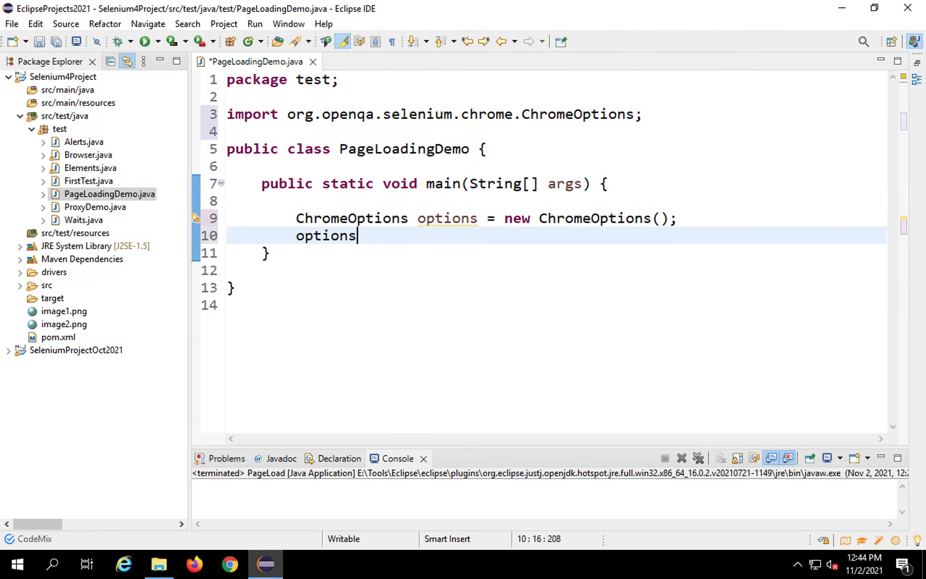
text(.page)
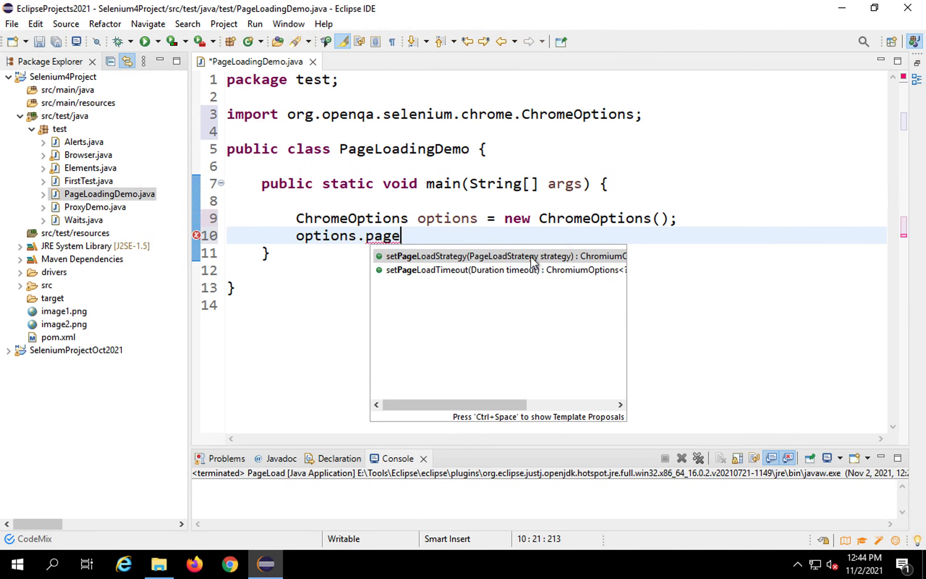
click(502, 256)
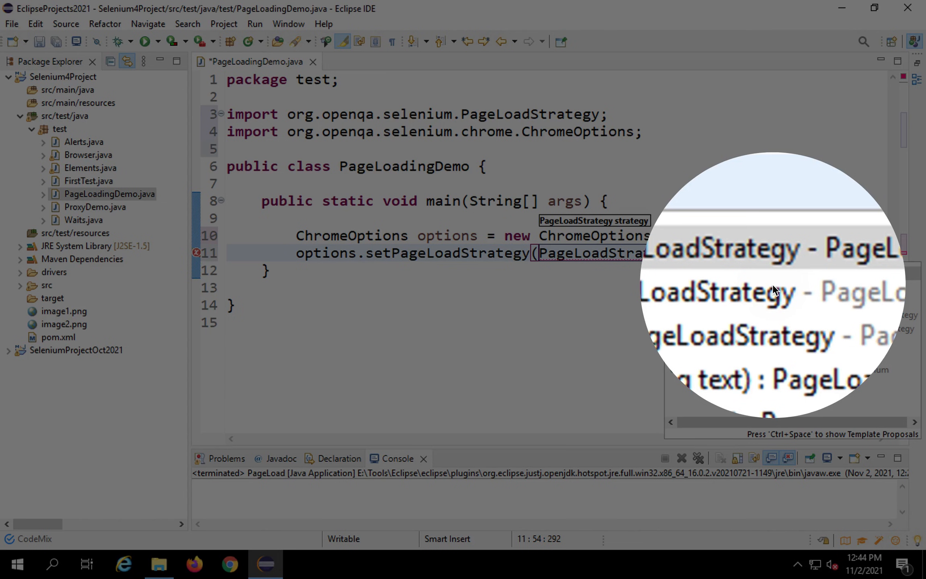
text(.)
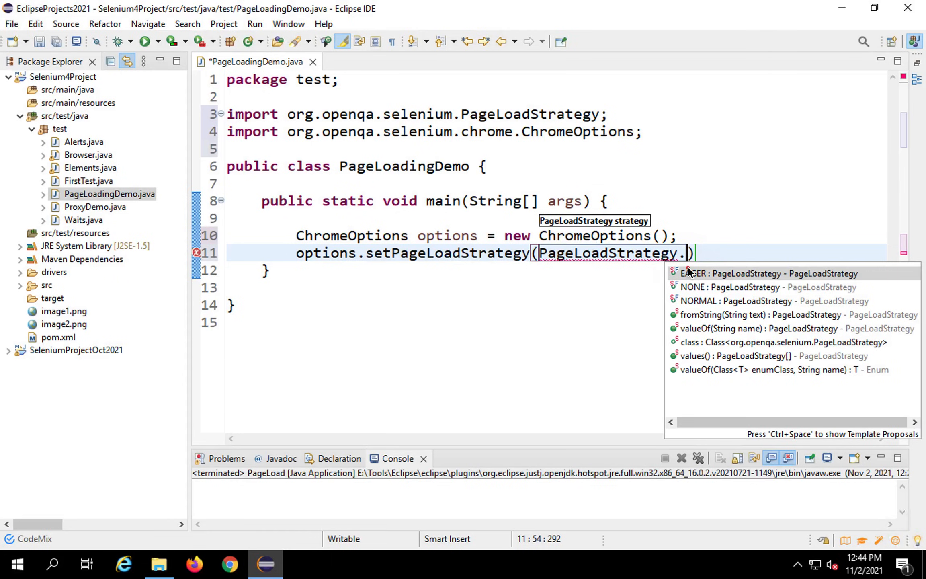
mouse_move(697, 307)
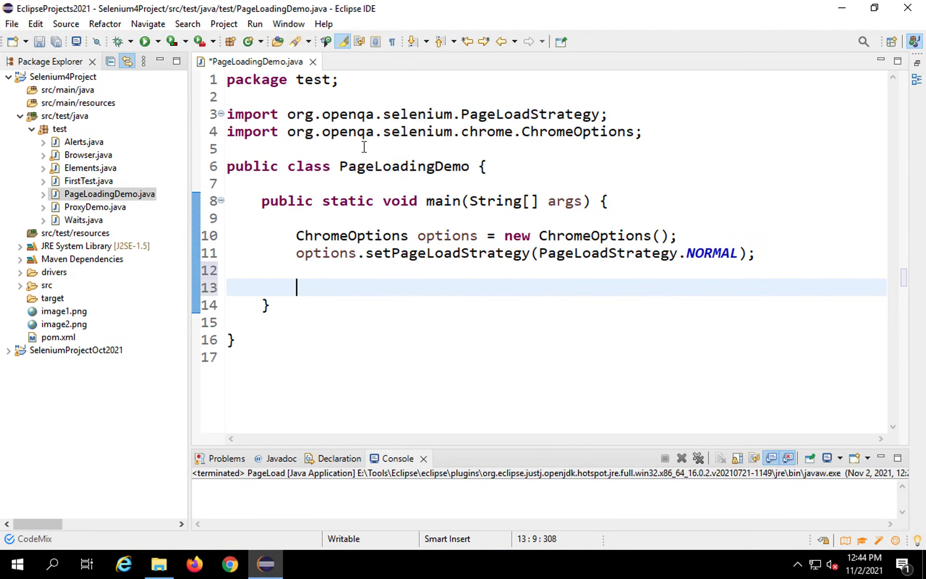
Copy FirstTest's WebDriverManager setup and ChromeDriver lines into main, passing options to ChromeDriver.
click(88, 181)
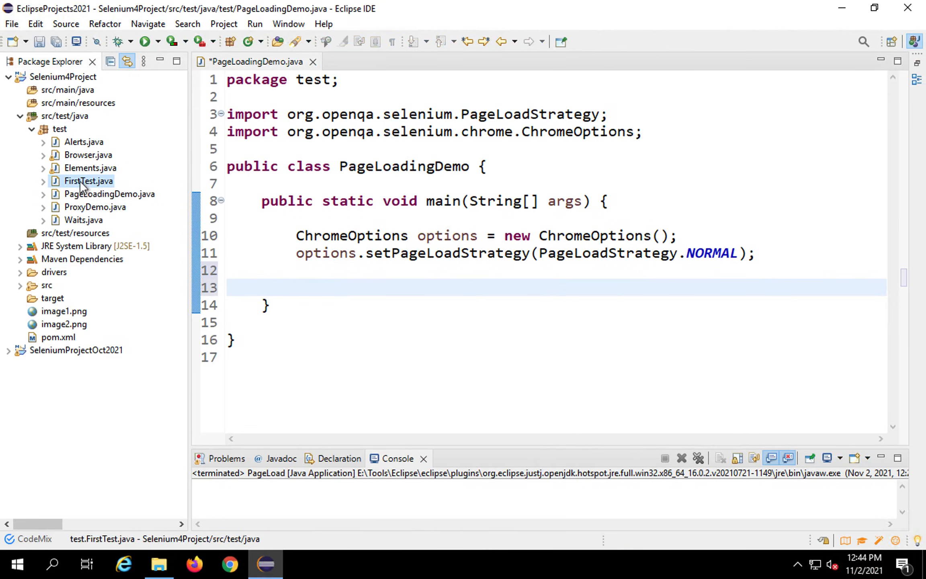
double_click(87, 181)
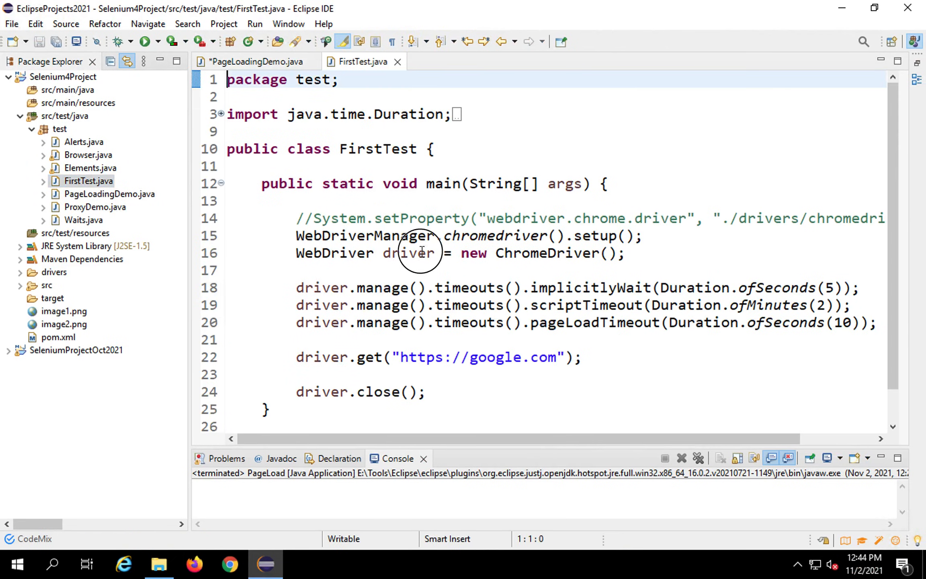
drag(296, 235, 623, 253)
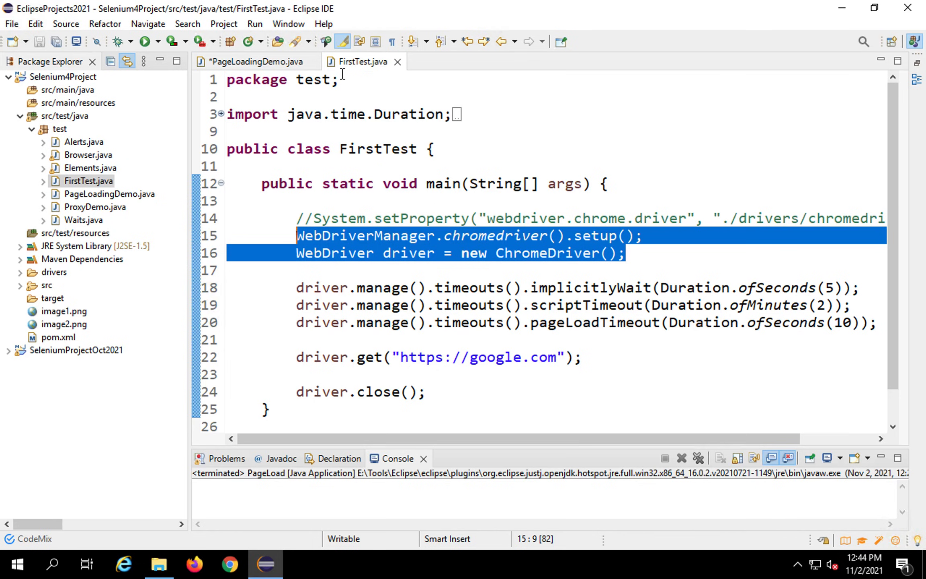
click(250, 61)
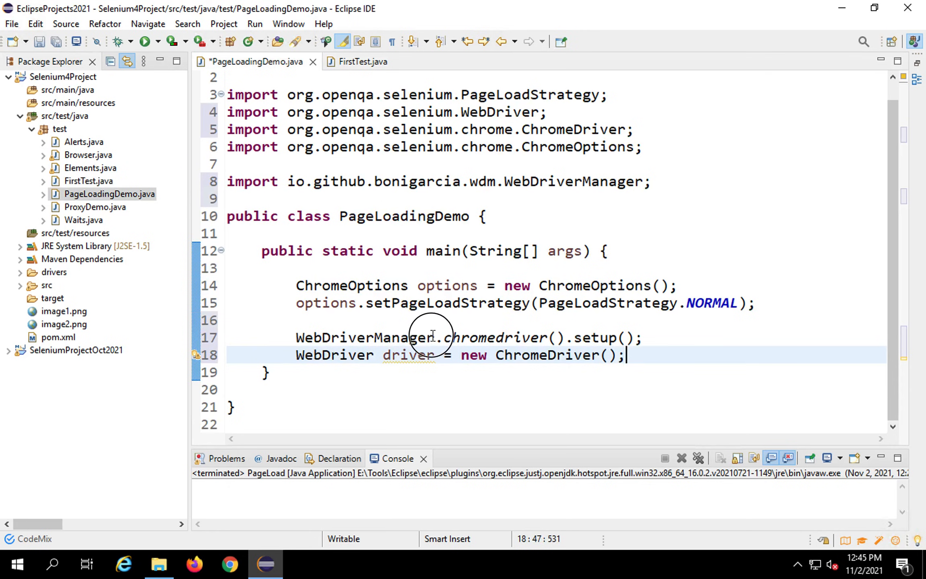
triple_click(467, 337)
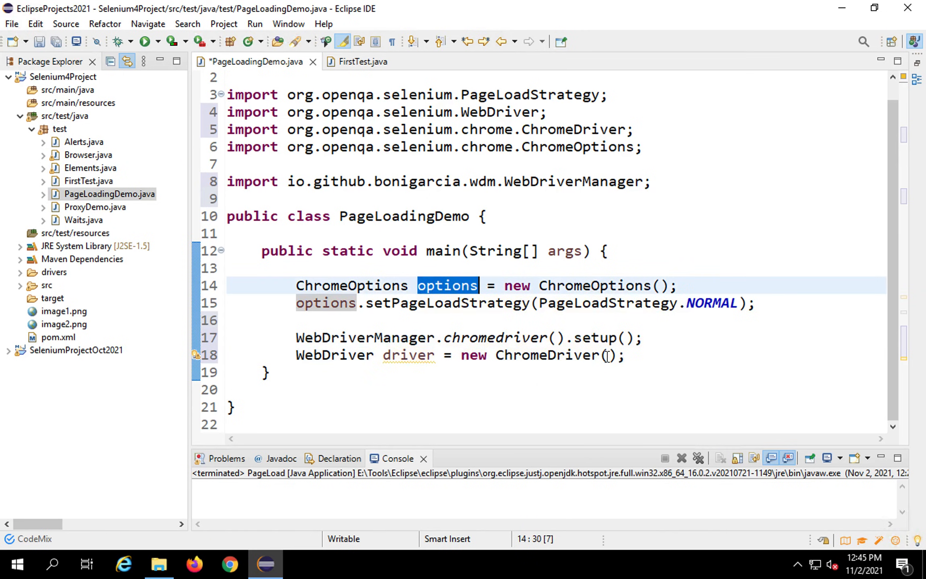
text(options)
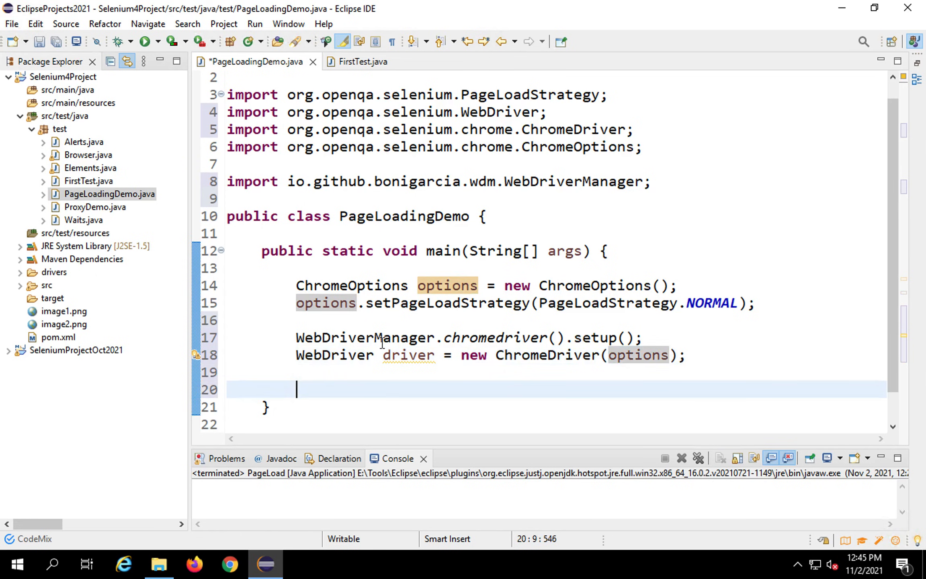
text(d)
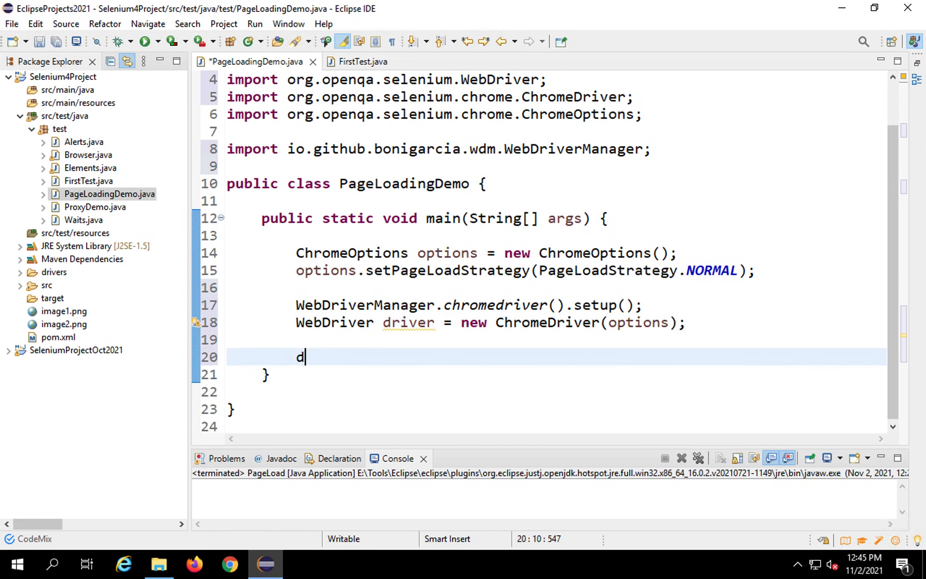
text(river.get)
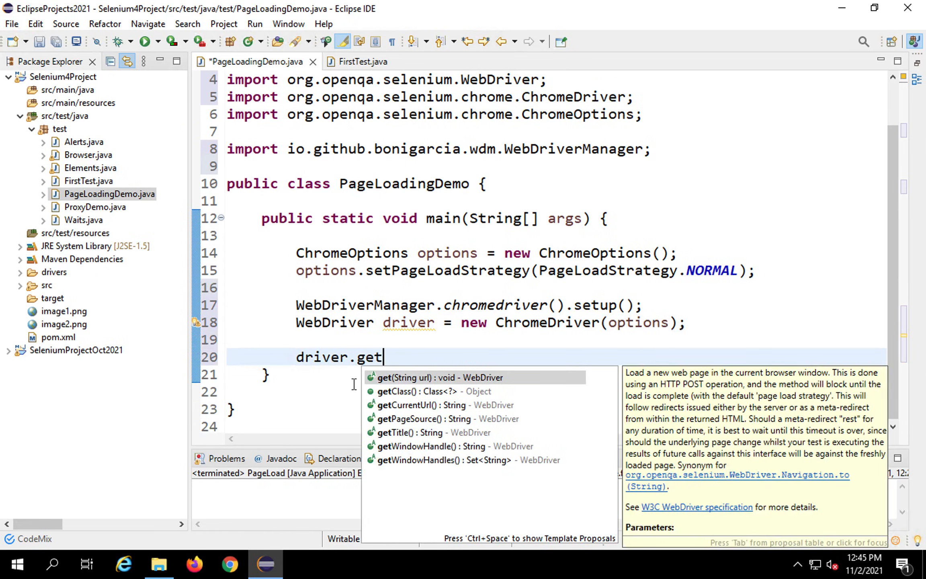
click(440, 376)
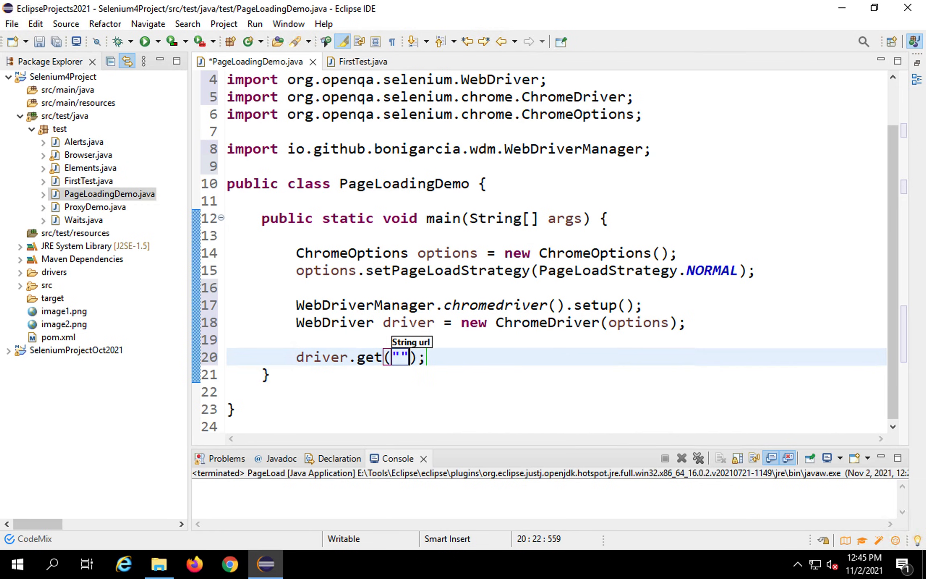
text(htt)
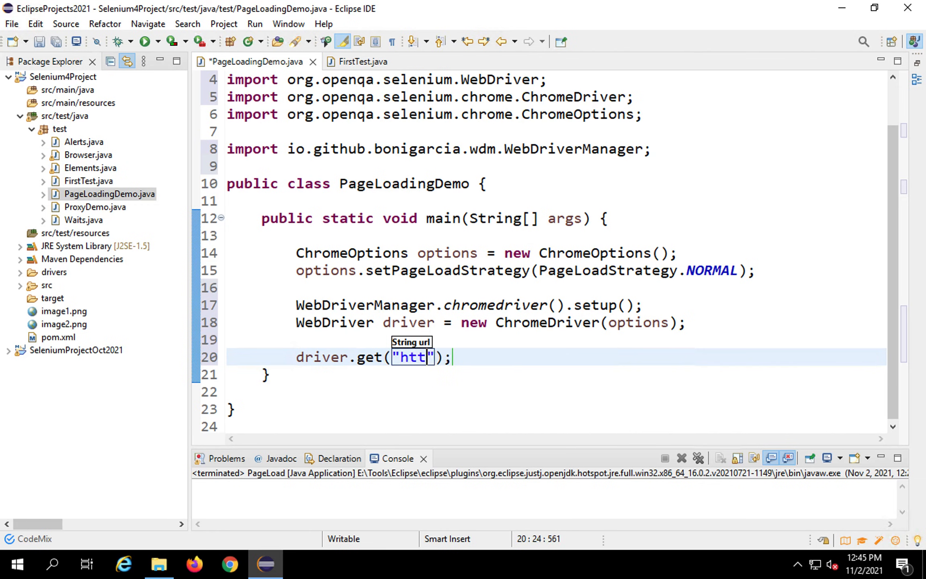
text(ps://)
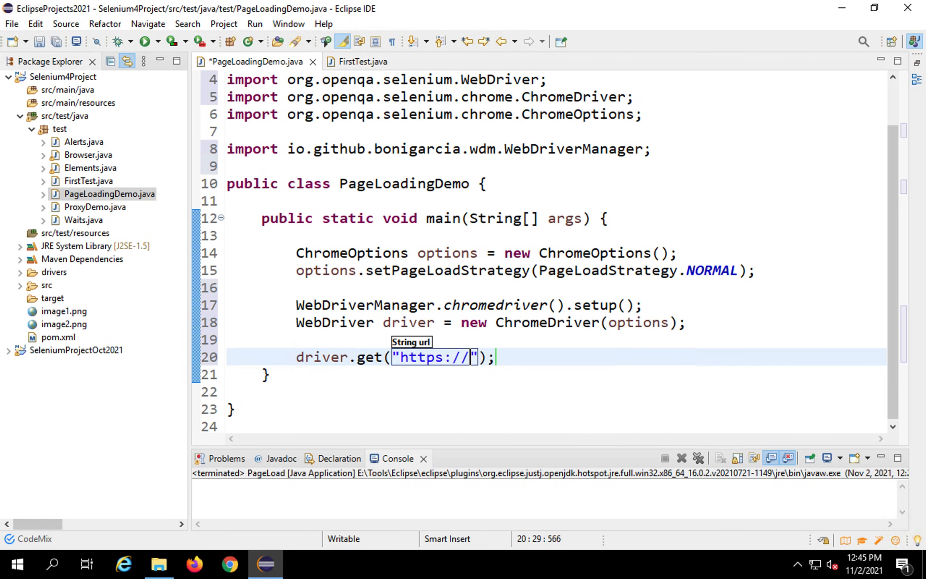
text(google.com)
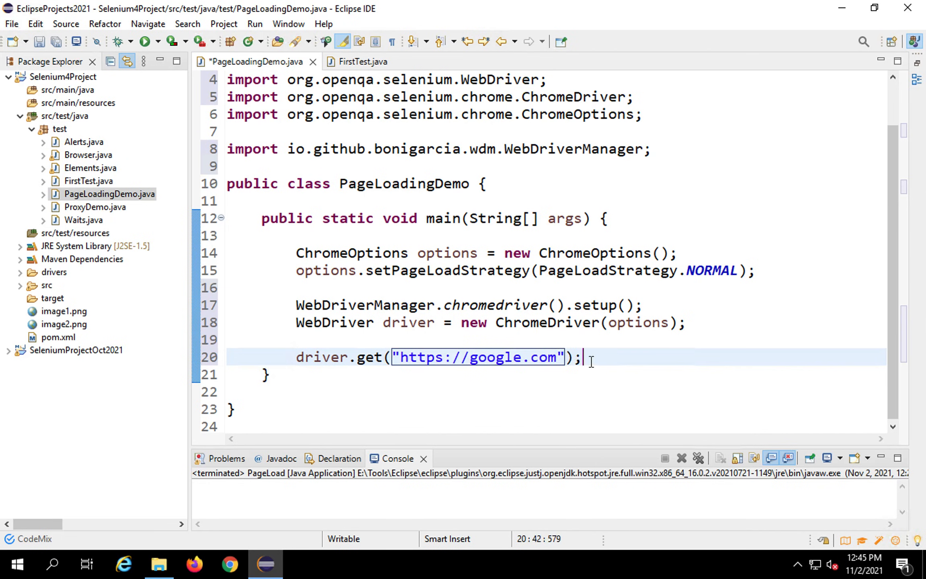
text(driver.quit();)
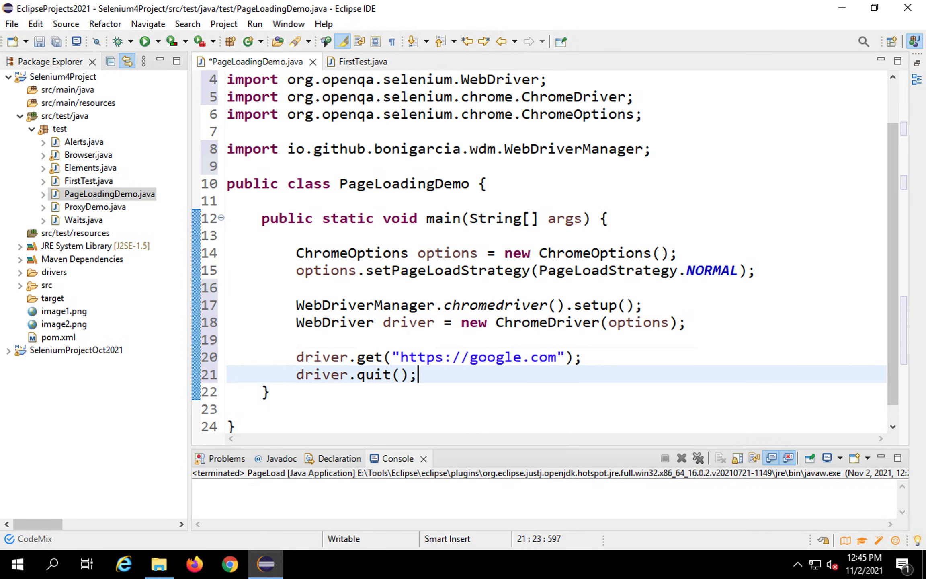
key(ctrl+s)
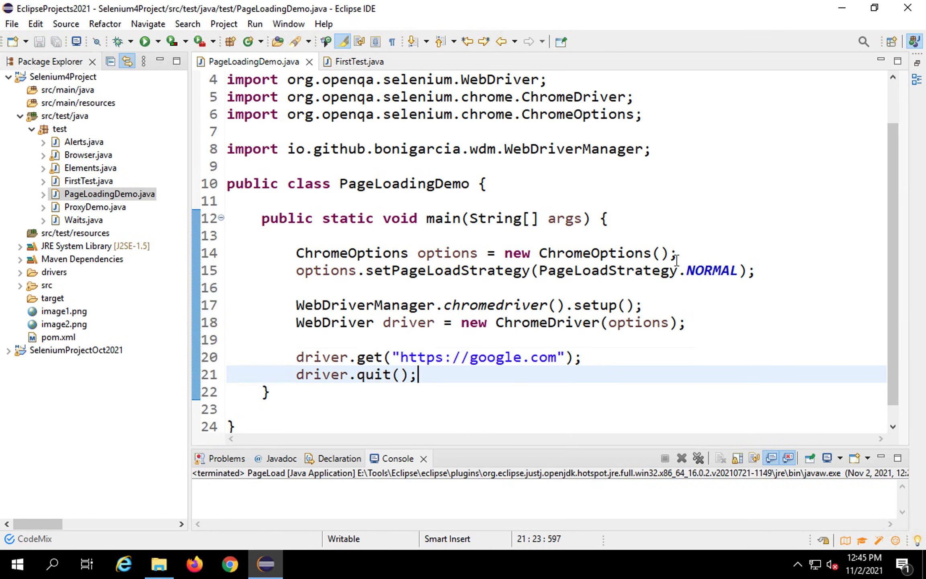
mouse_move(415, 247)
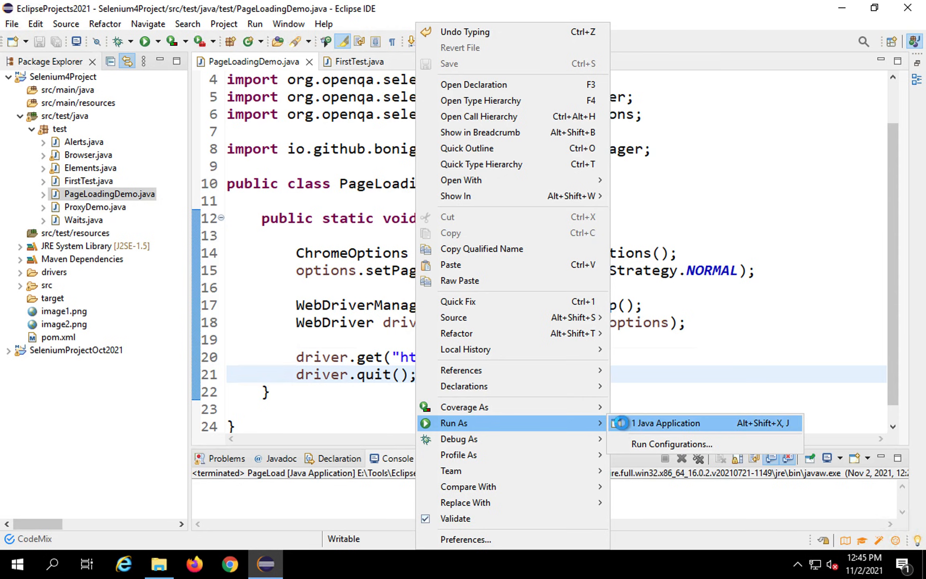
Run PageLoadingDemo as a Java Application and wait for the CDP INFO console output.
click(665, 423)
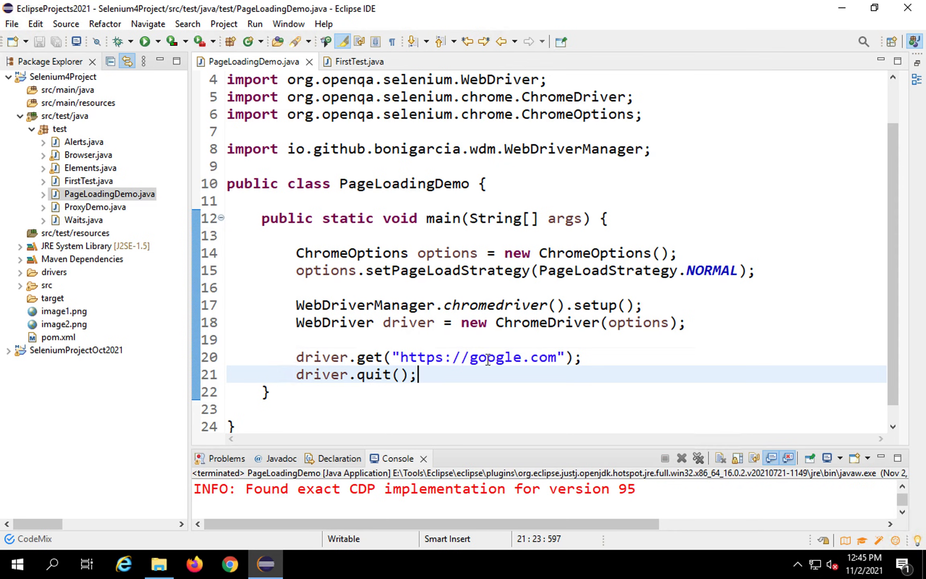
double_click(498, 357)
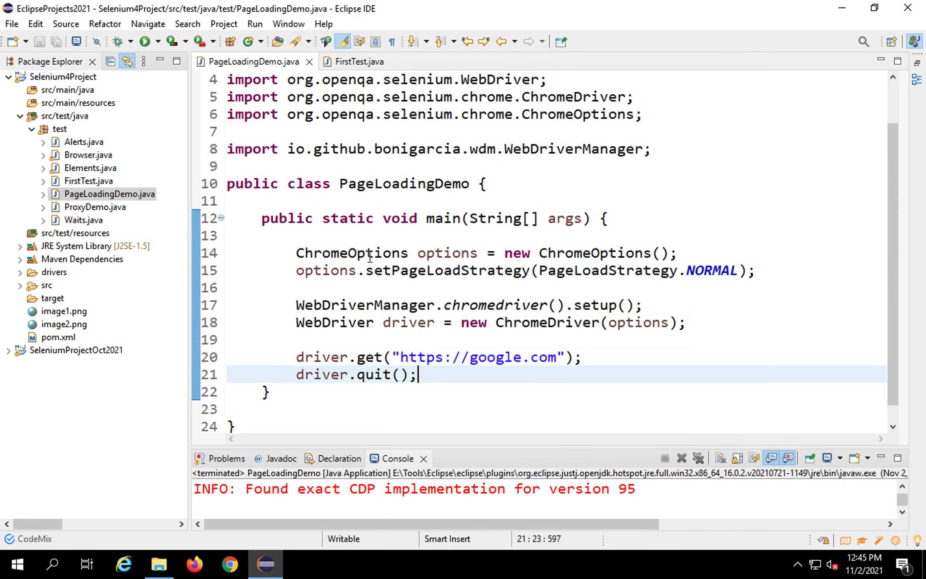
mouse_move(352, 253)
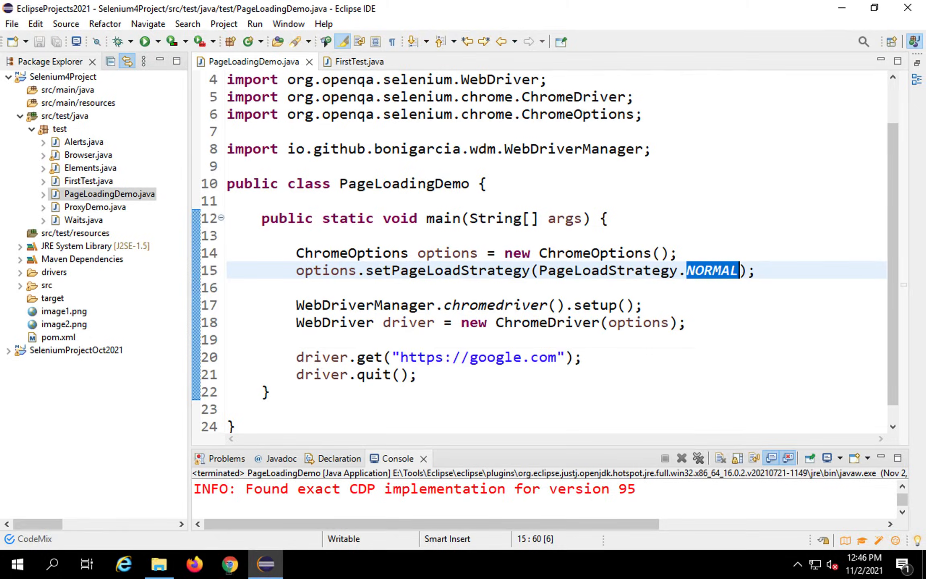
Search Chrome for the Stack Overflow page-readiness question and accept its cookies.
click(229, 564)
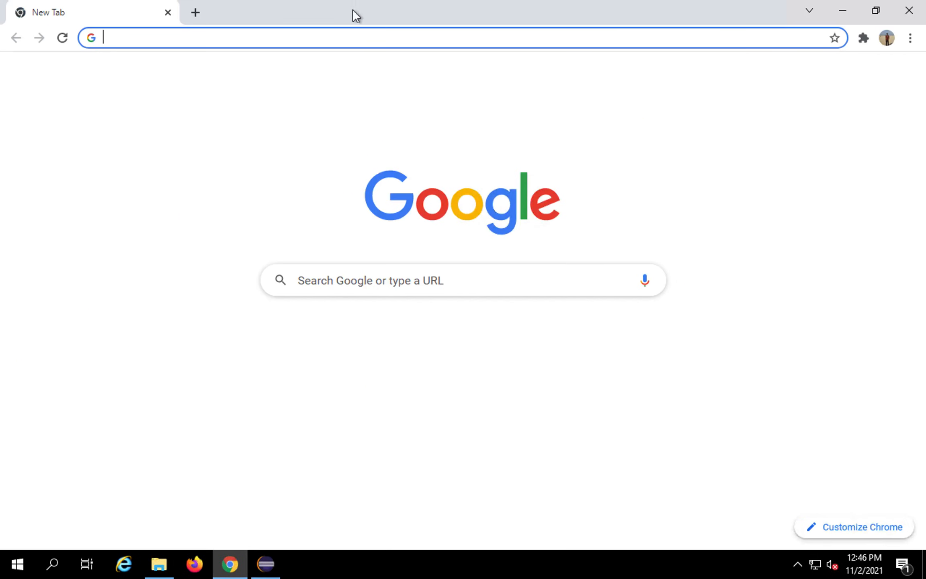
text(docu)
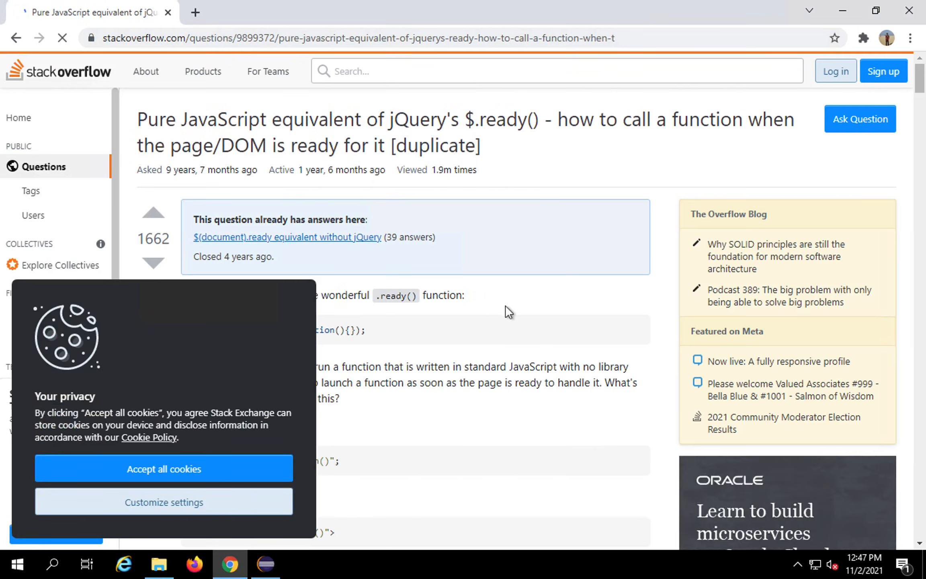
scroll(down, 3)
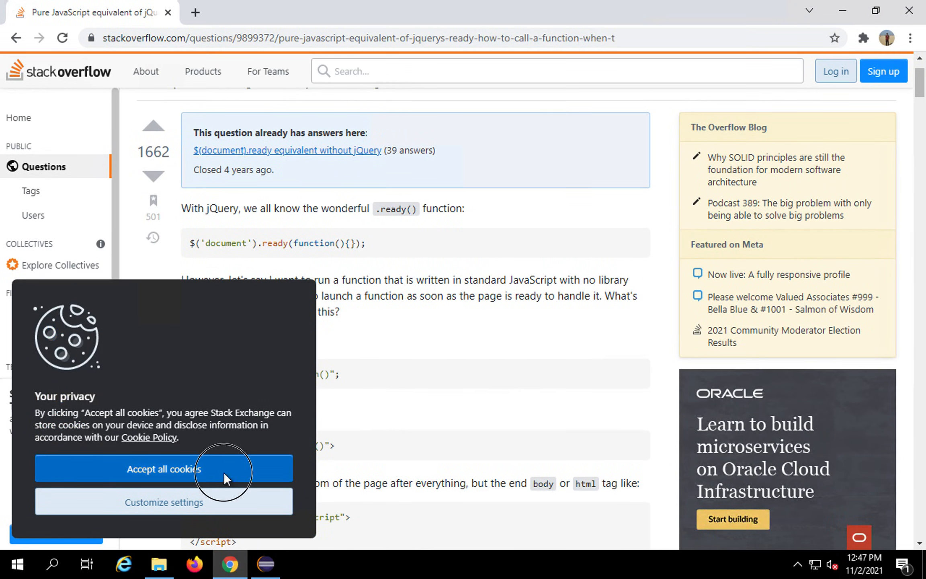
click(164, 469)
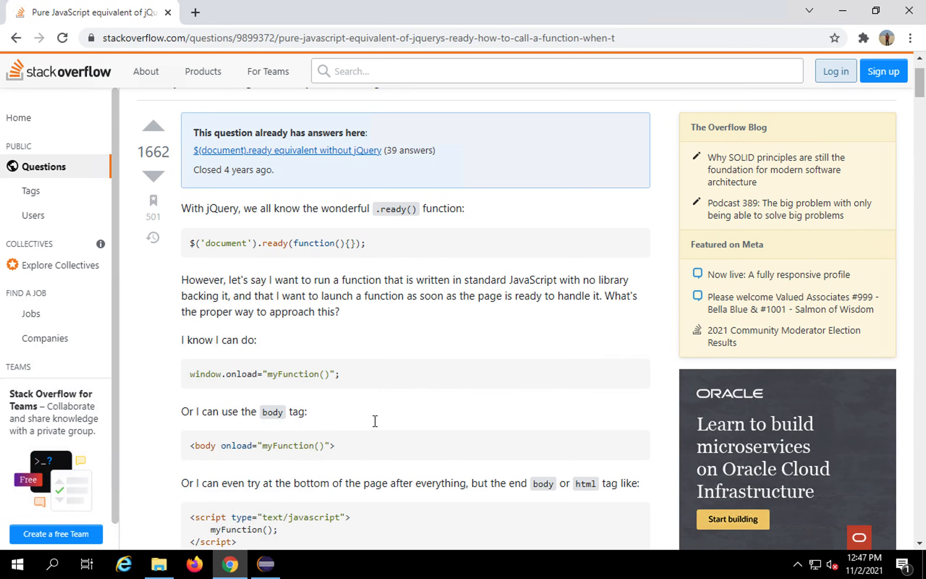
Find 'domcon' on the page to locate DOMContentLoaded, then minimise Chrome.
click(909, 38)
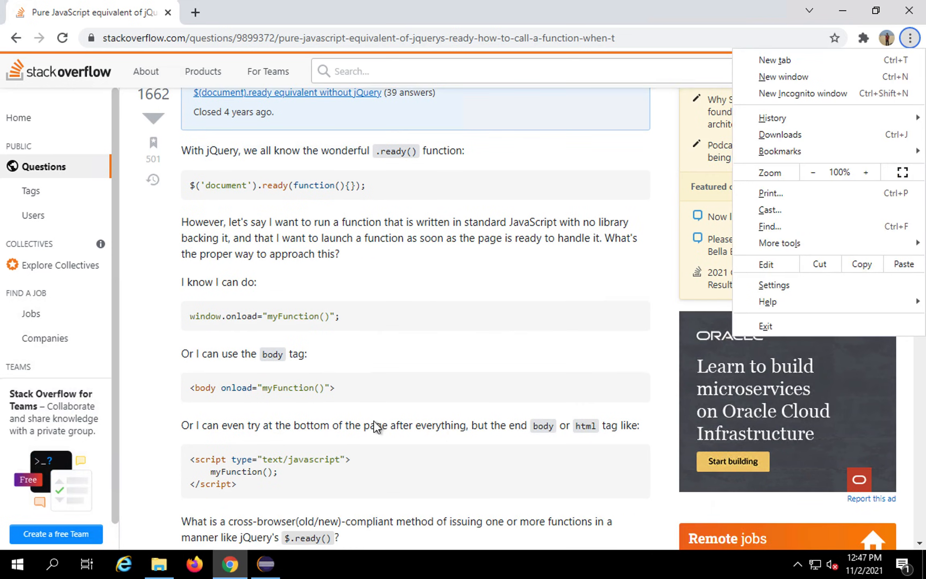
click(422, 365)
text(dom)
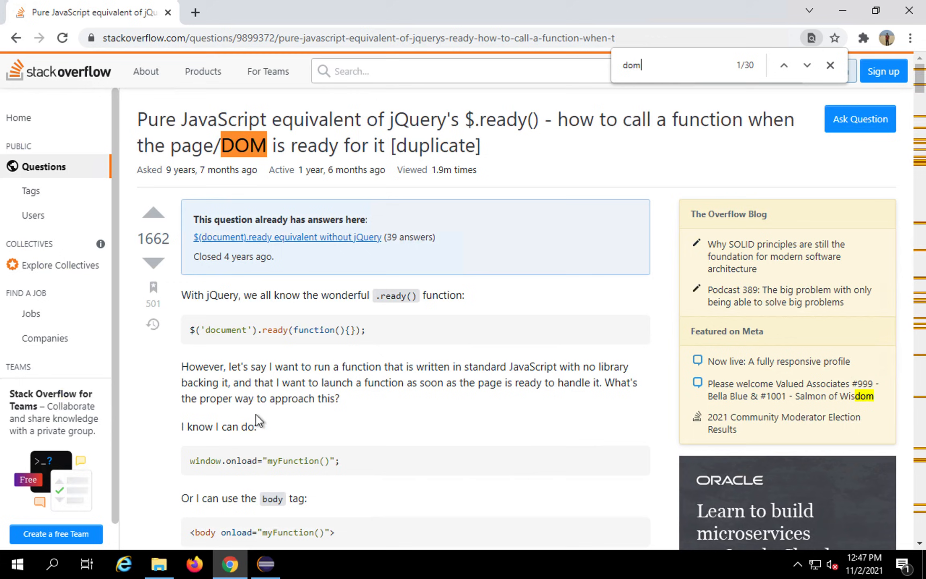
click(806, 65)
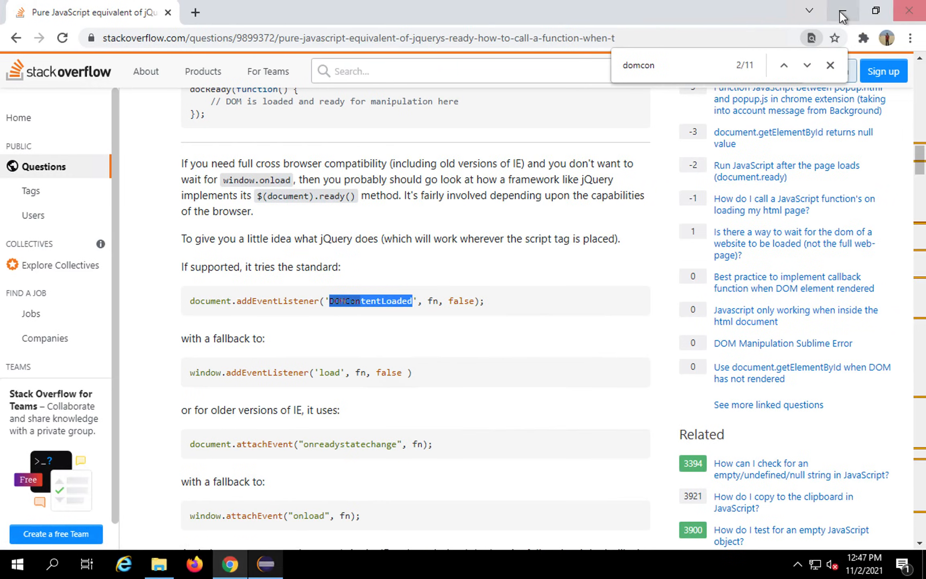
click(265, 564)
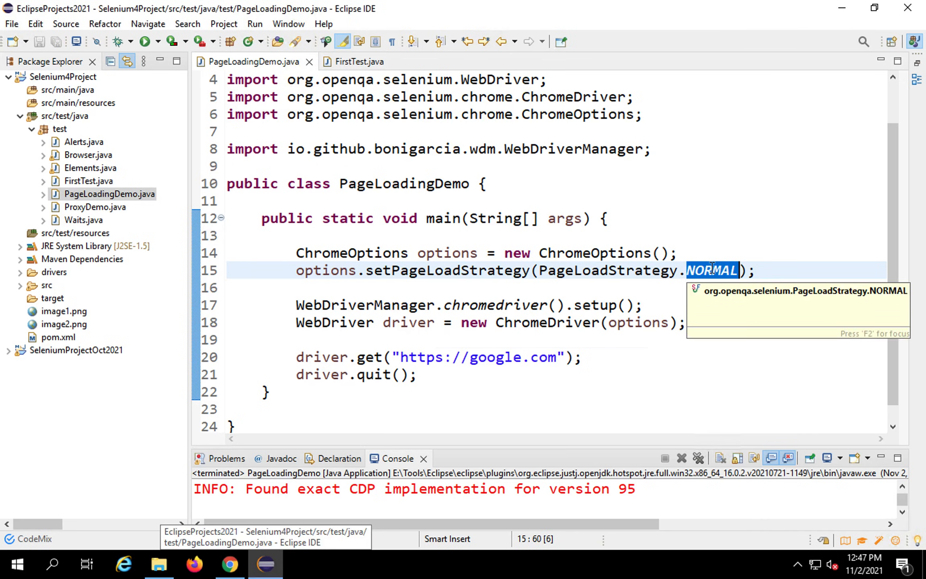
Replace PageLoadStrategy.NORMAL with EAGER using content assist.
text(EAGE)
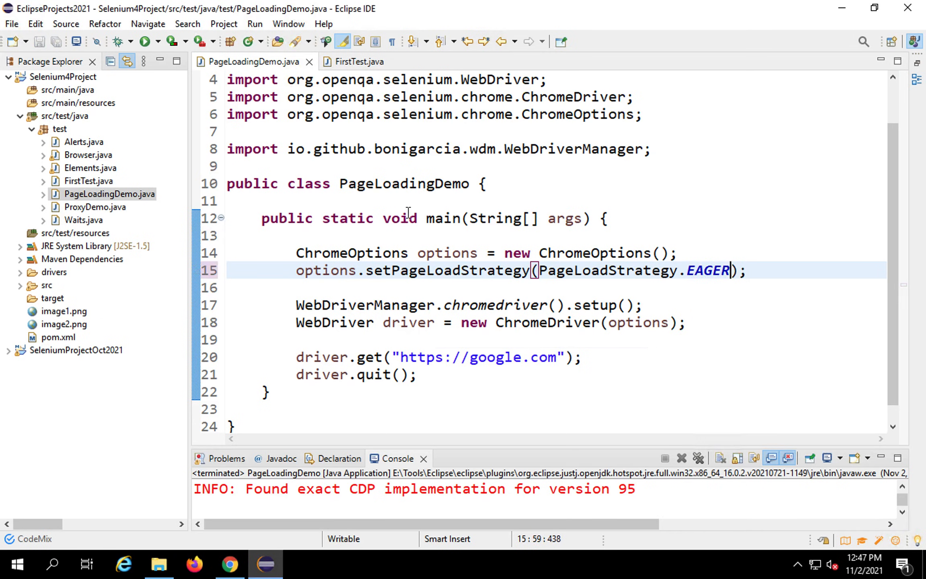
click(145, 41)
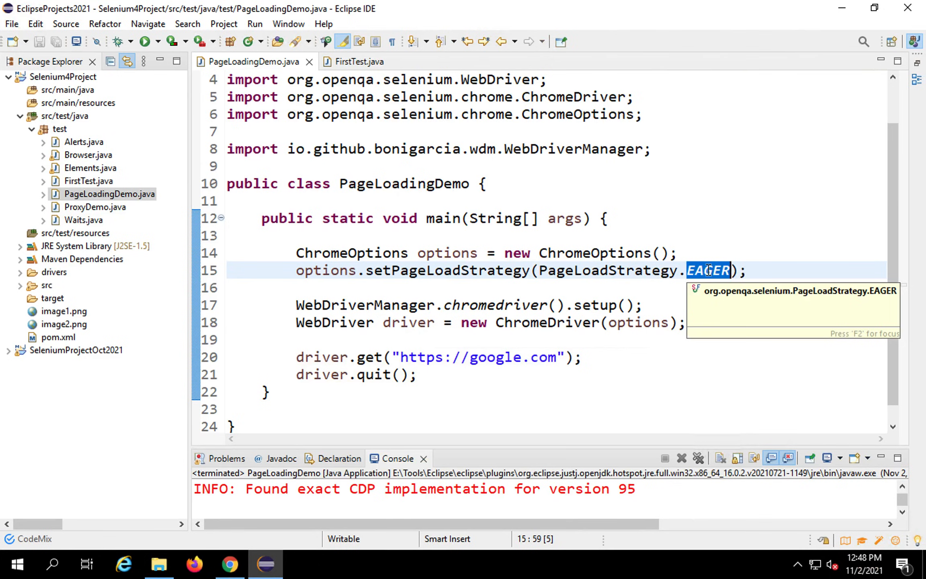
Change the page load strategy from EAGER to PageLoadStrategy.NONE and run PageLoadingDemo.
text(NONE)
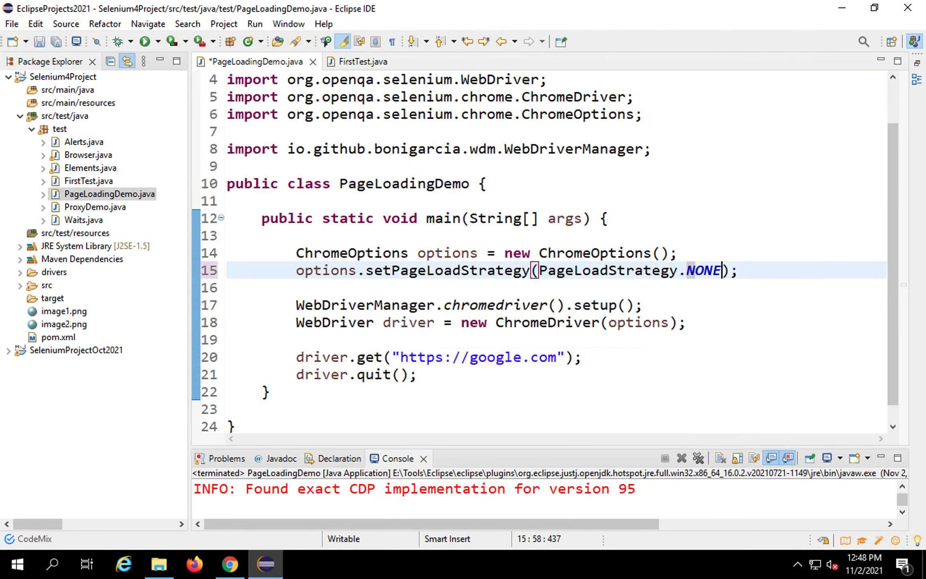
click(145, 41)
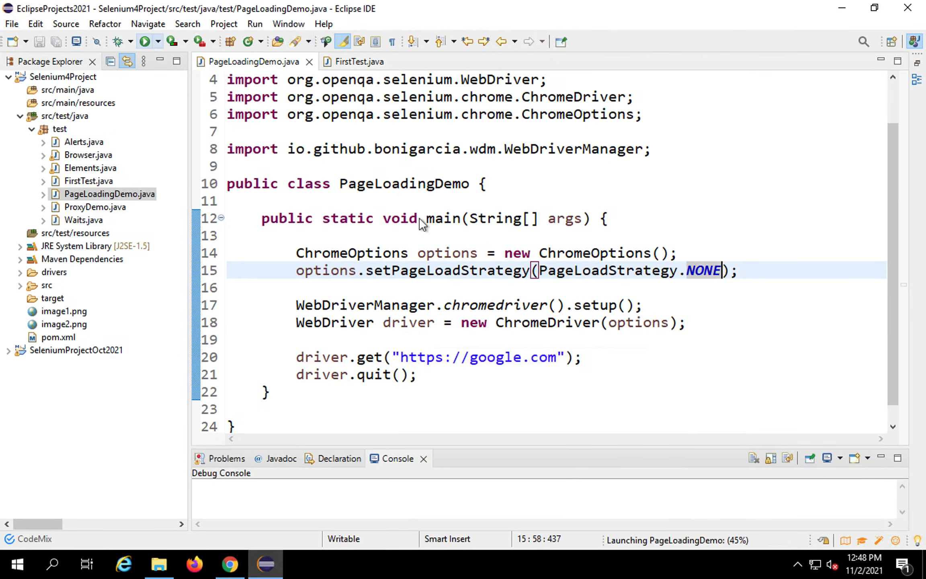